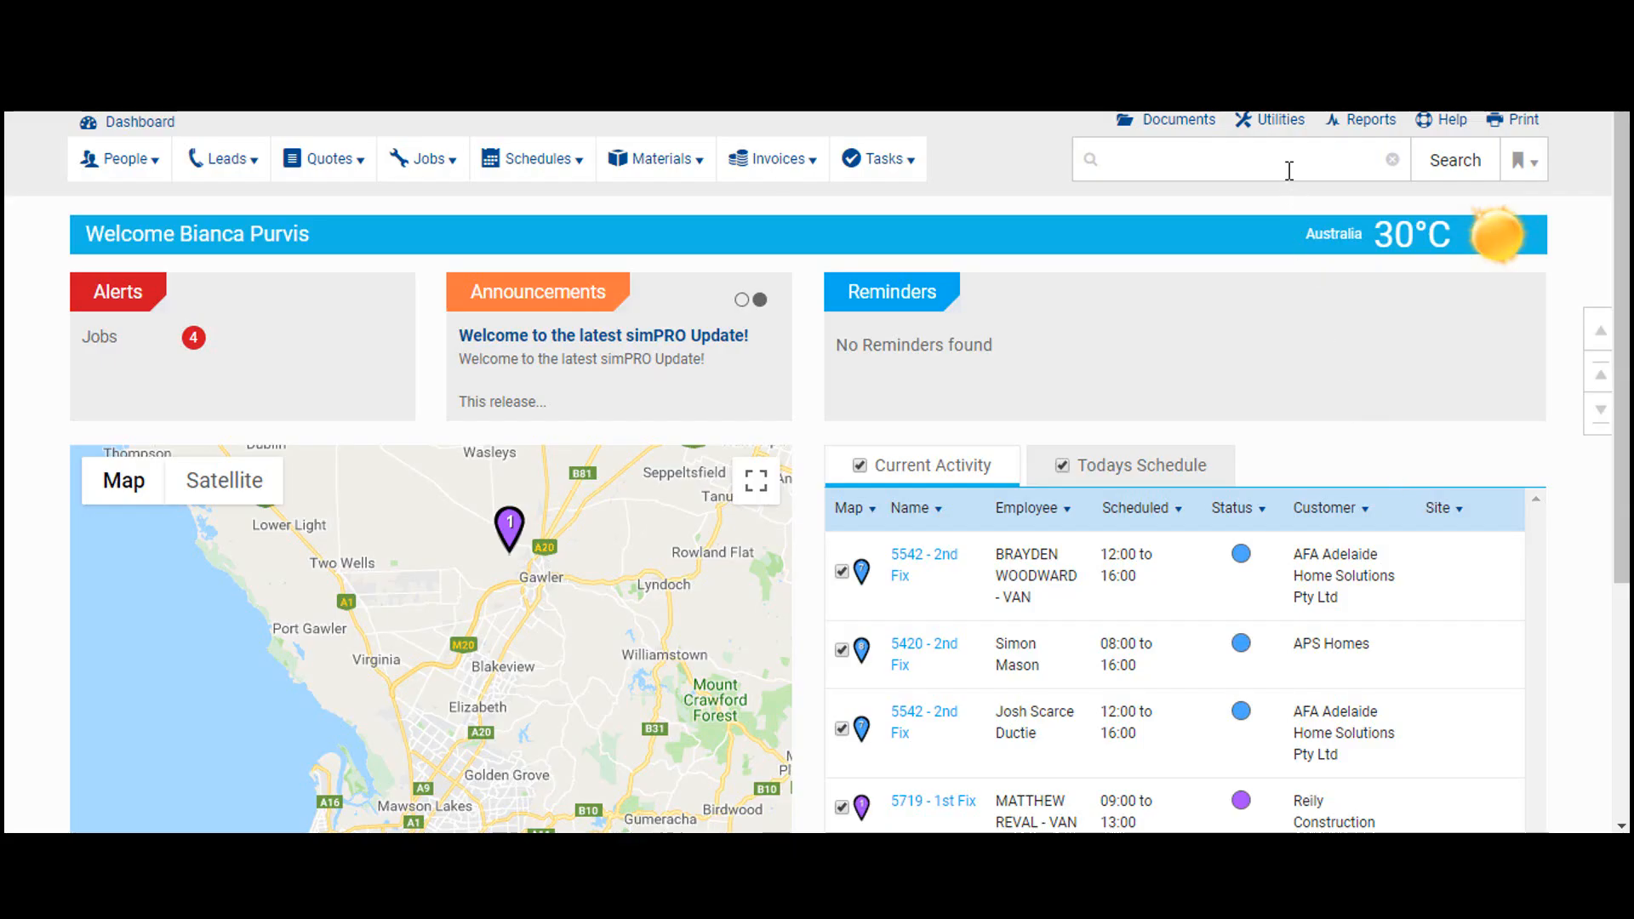
Open Utilities > Import and list the Catalogue import scripts down to Rexel
click(1281, 121)
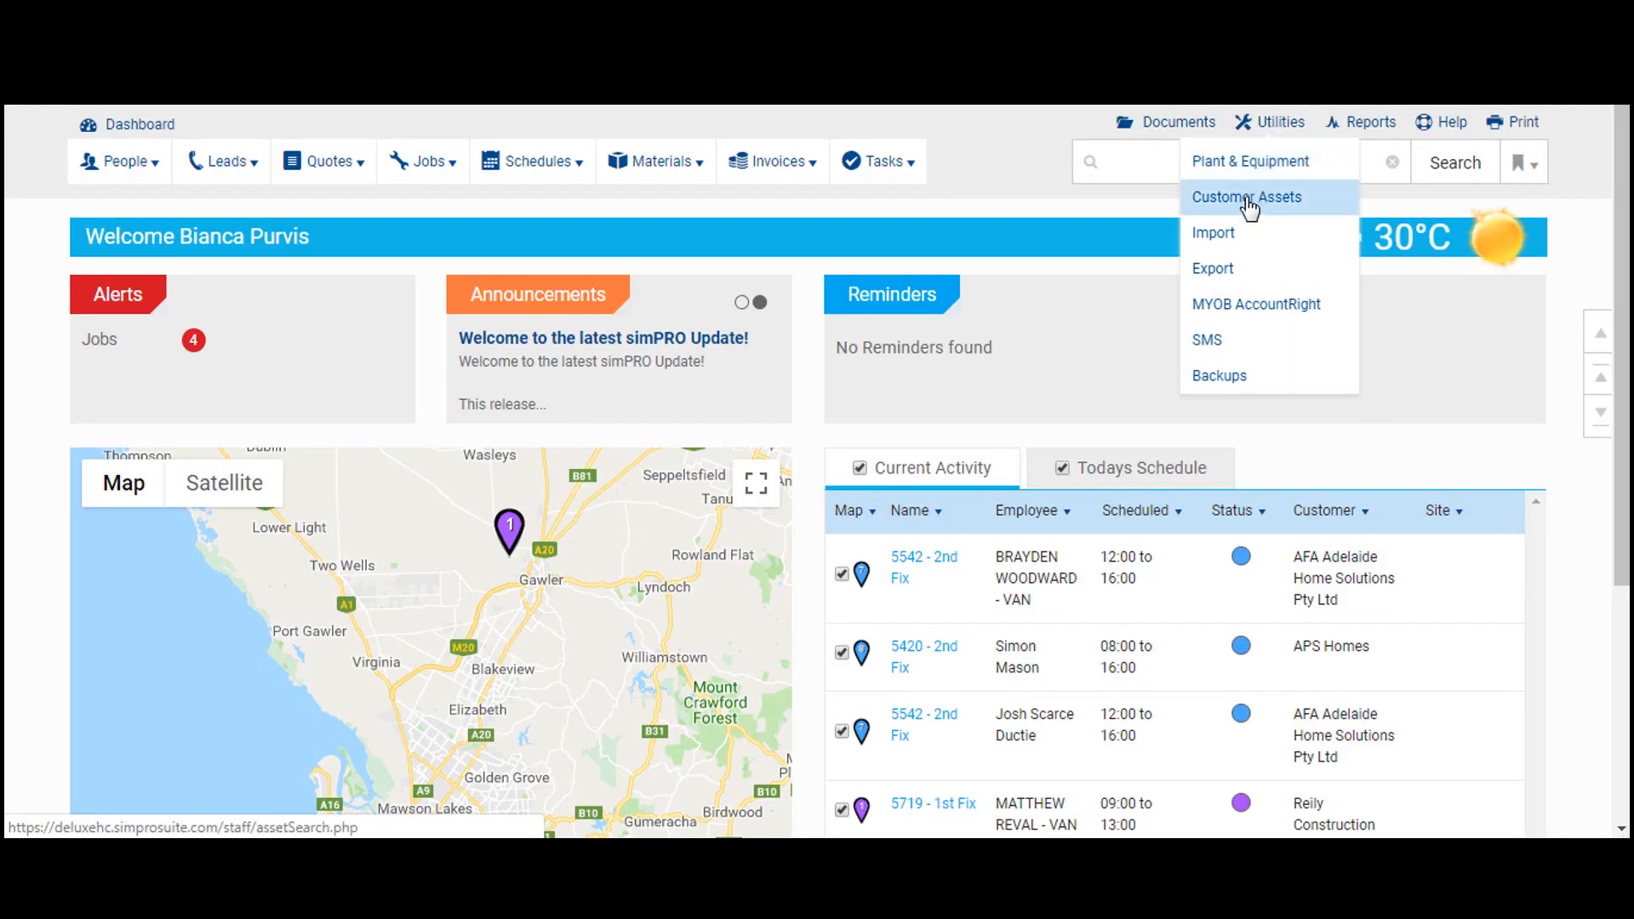
click(1212, 232)
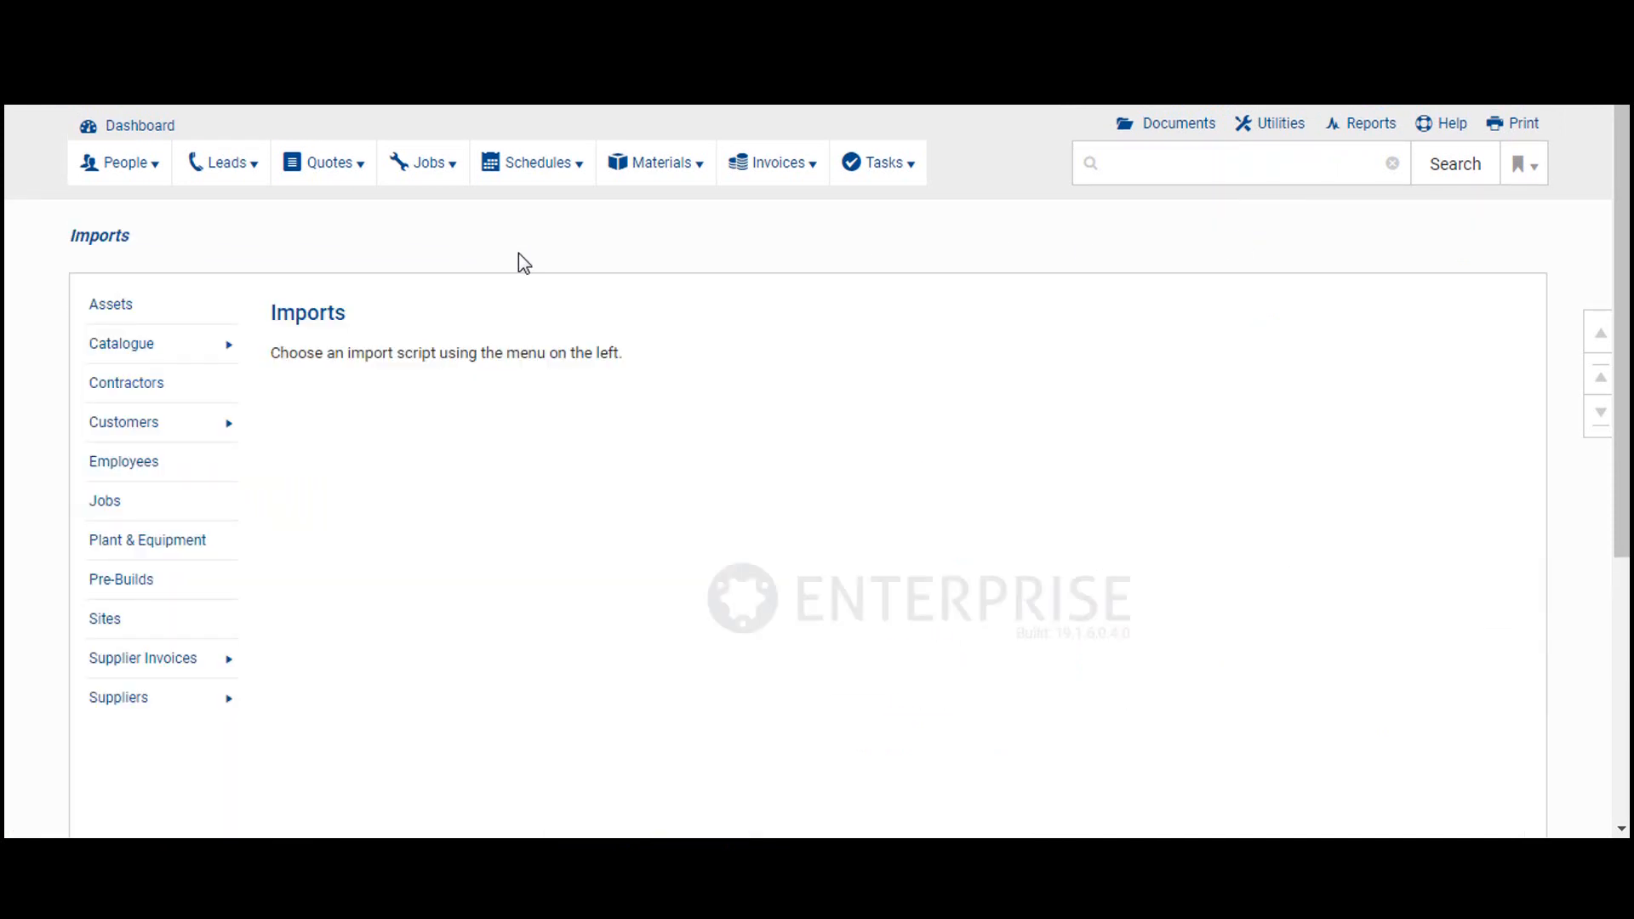
click(121, 343)
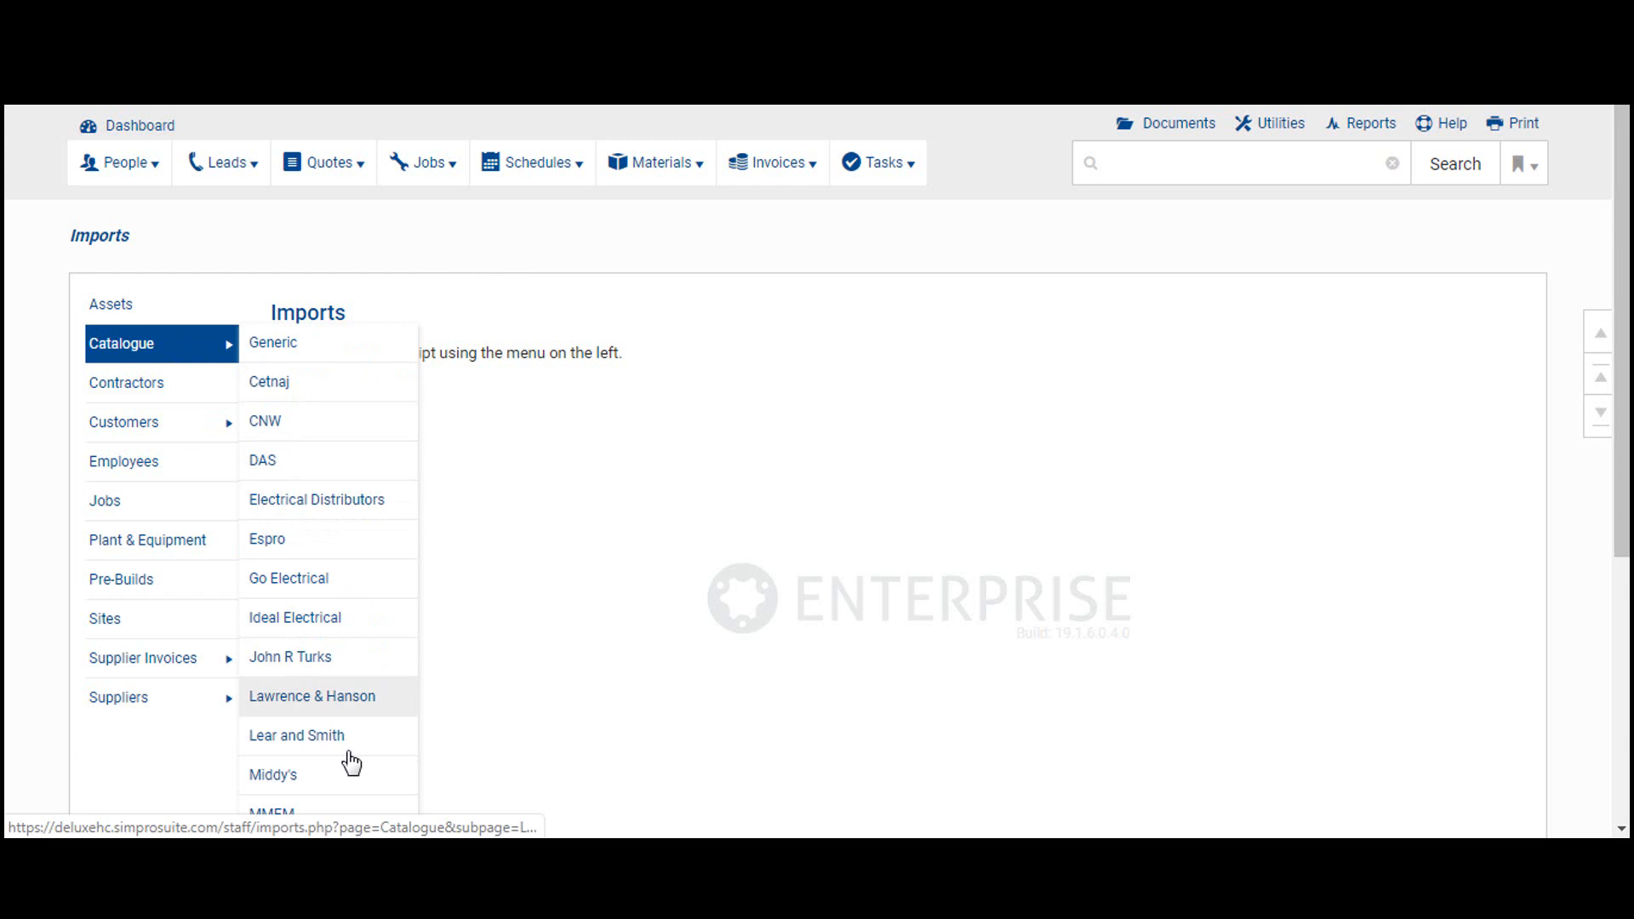
scroll(down, 3)
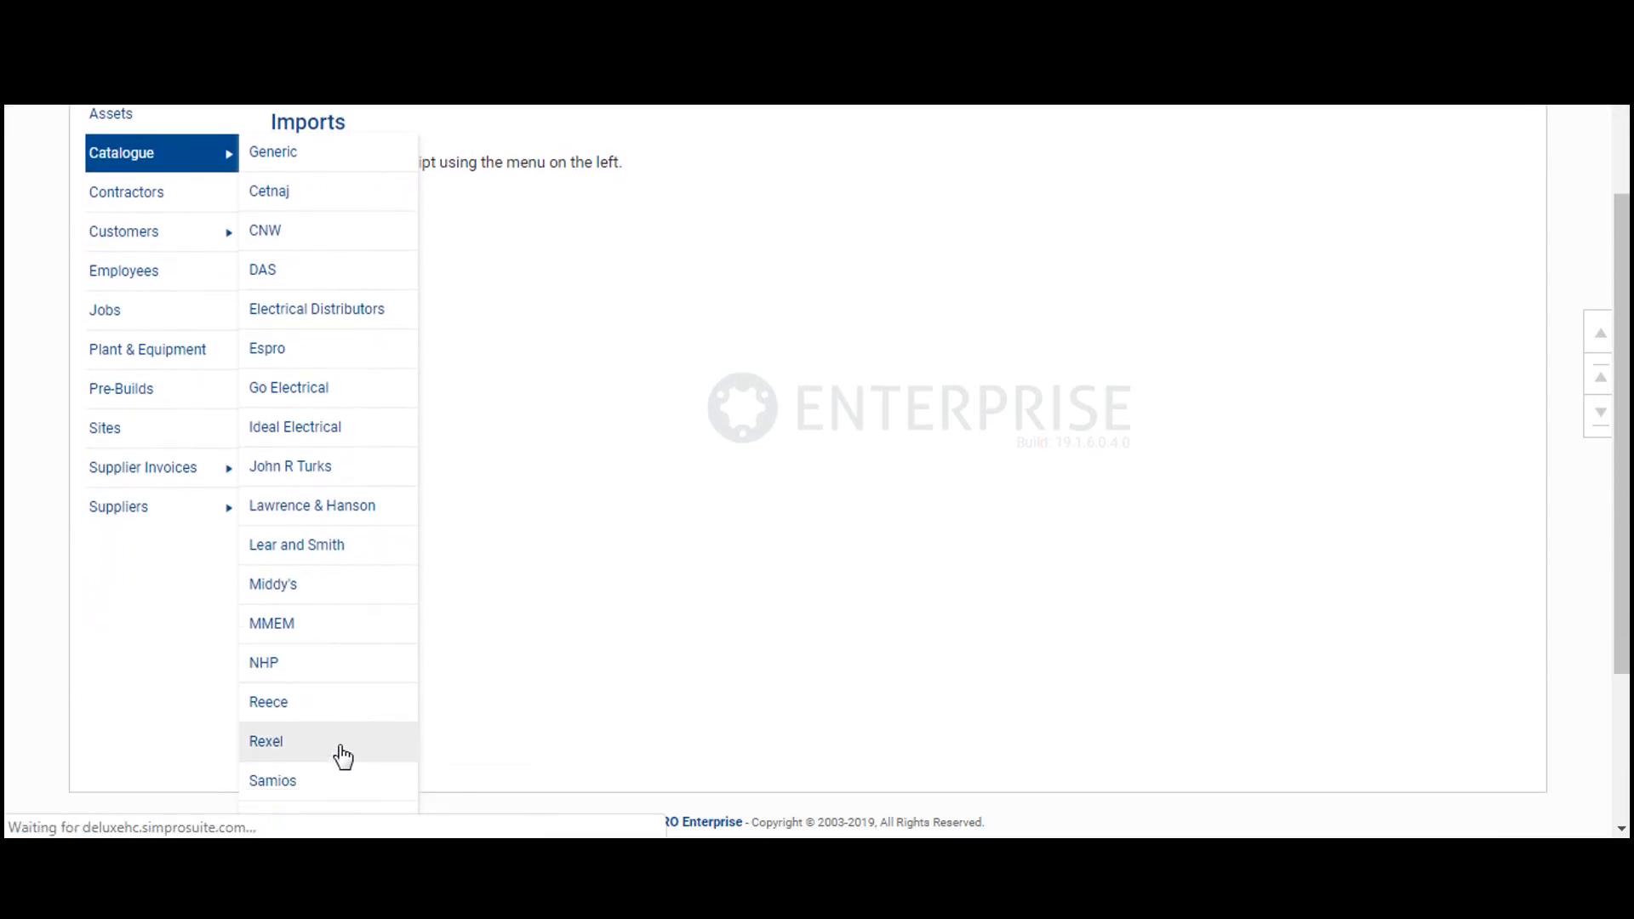
click(265, 741)
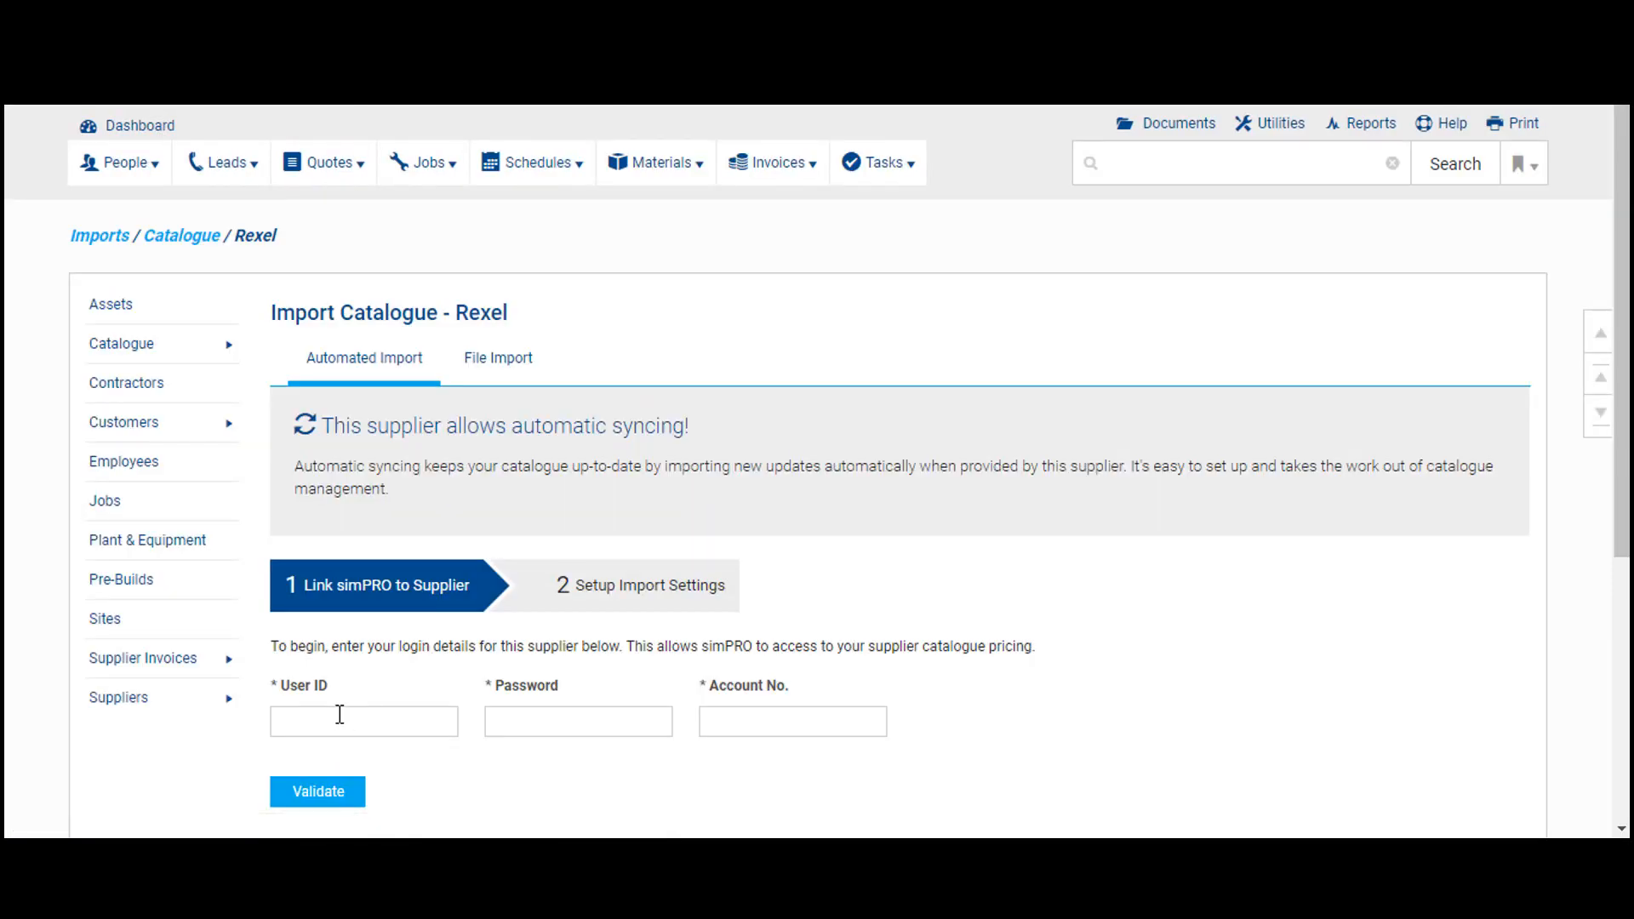
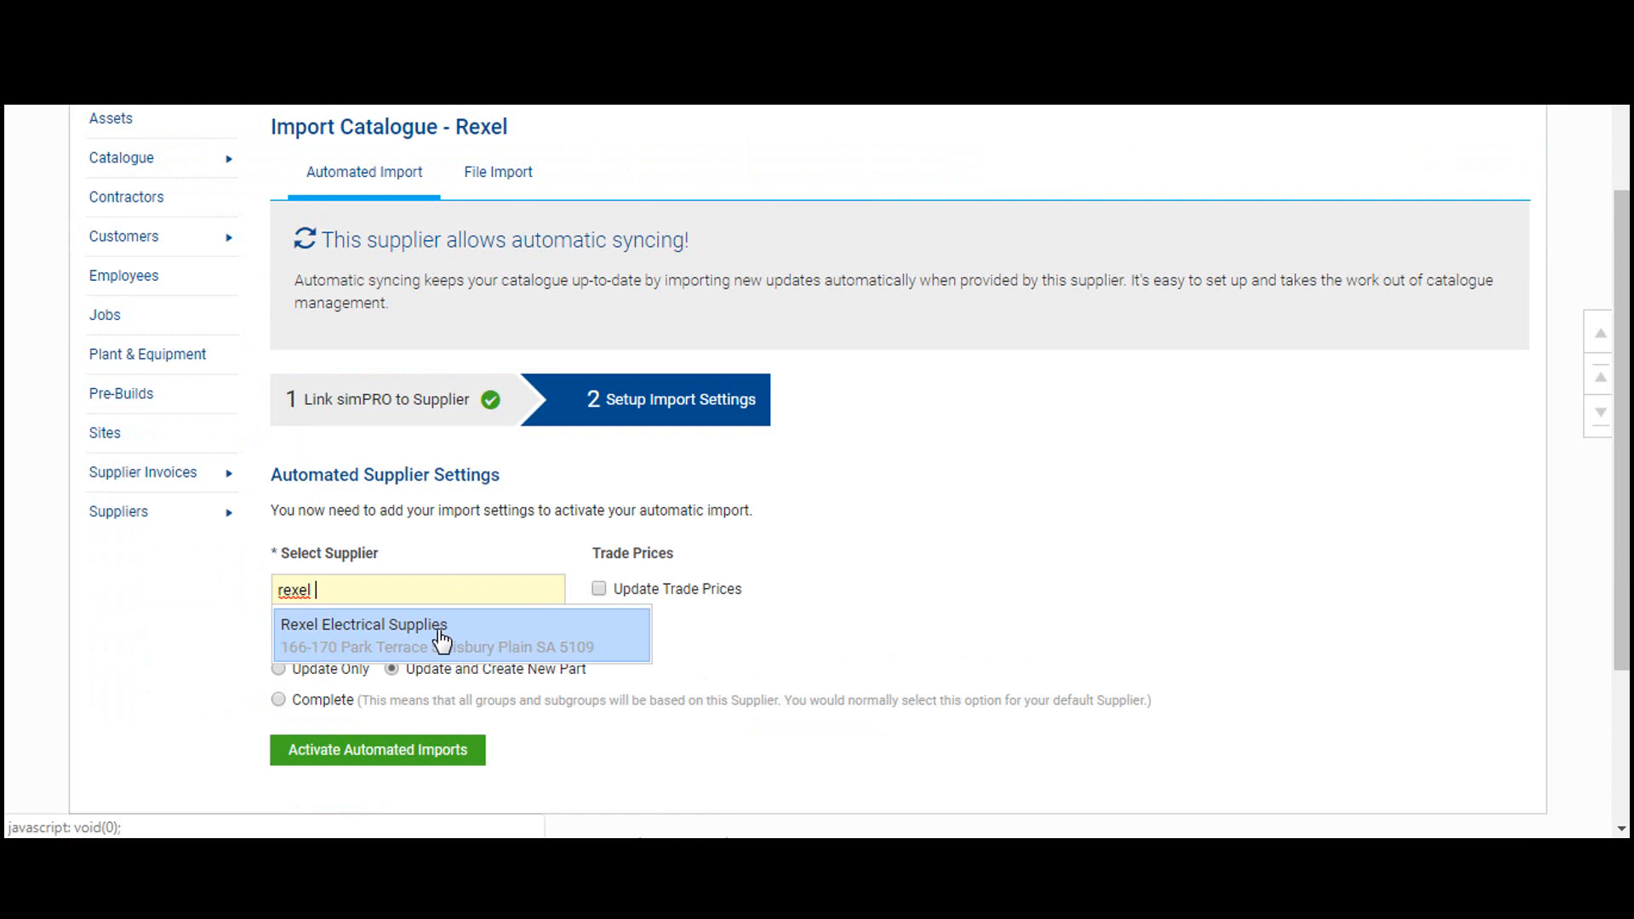
click(363, 624)
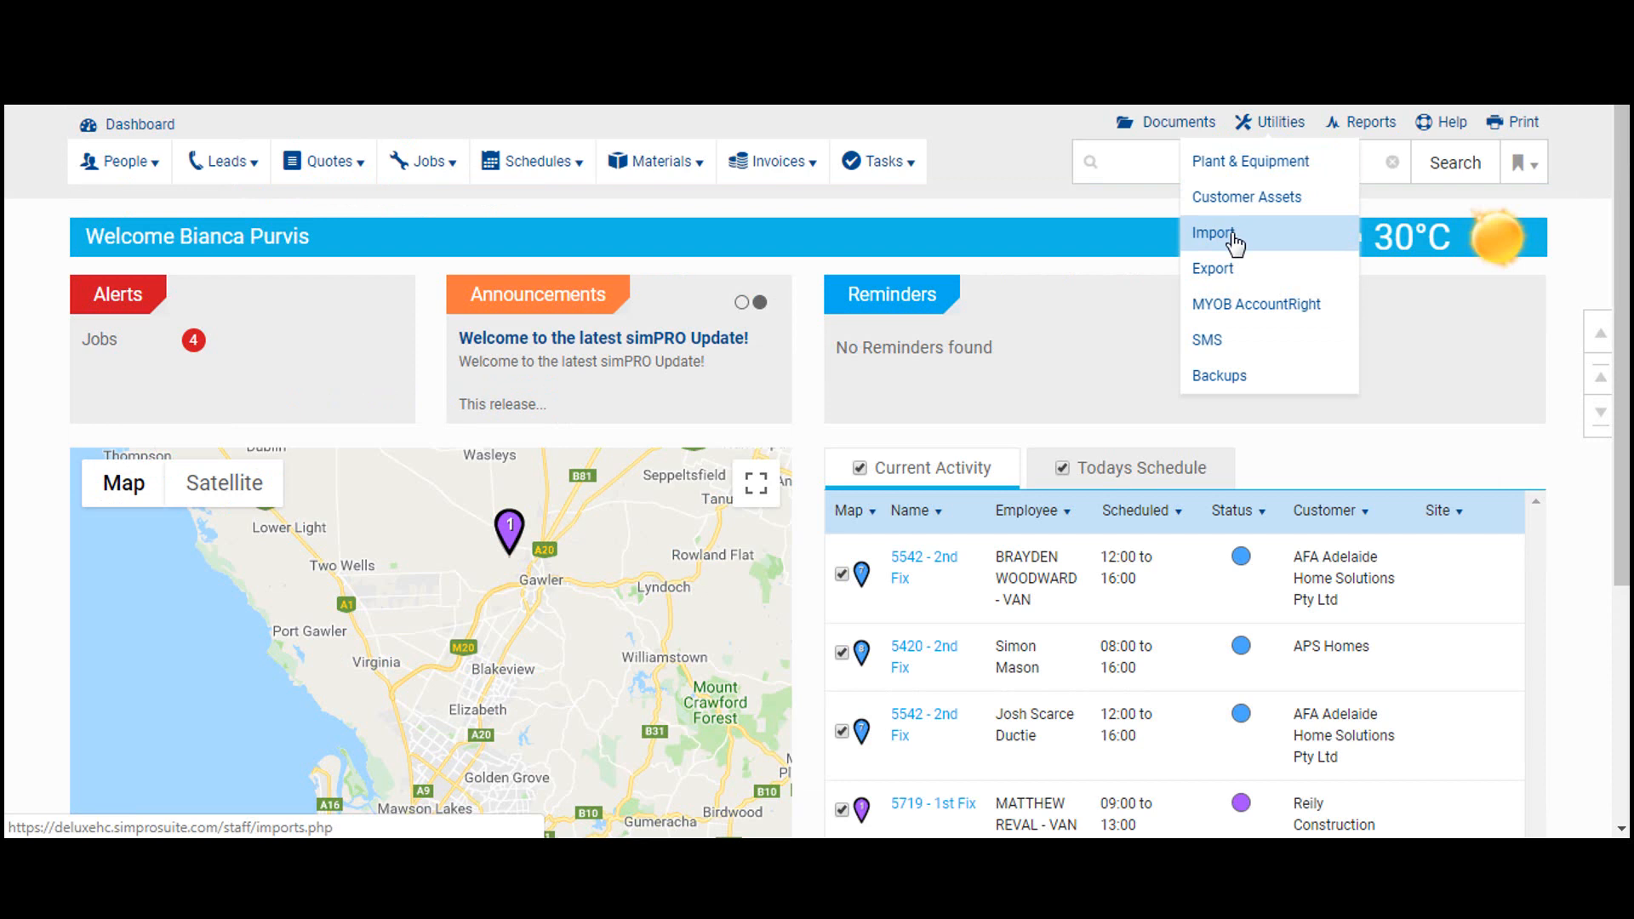
Enter the Rexel login for Supplier Invoices import and validate to link the account
click(1212, 232)
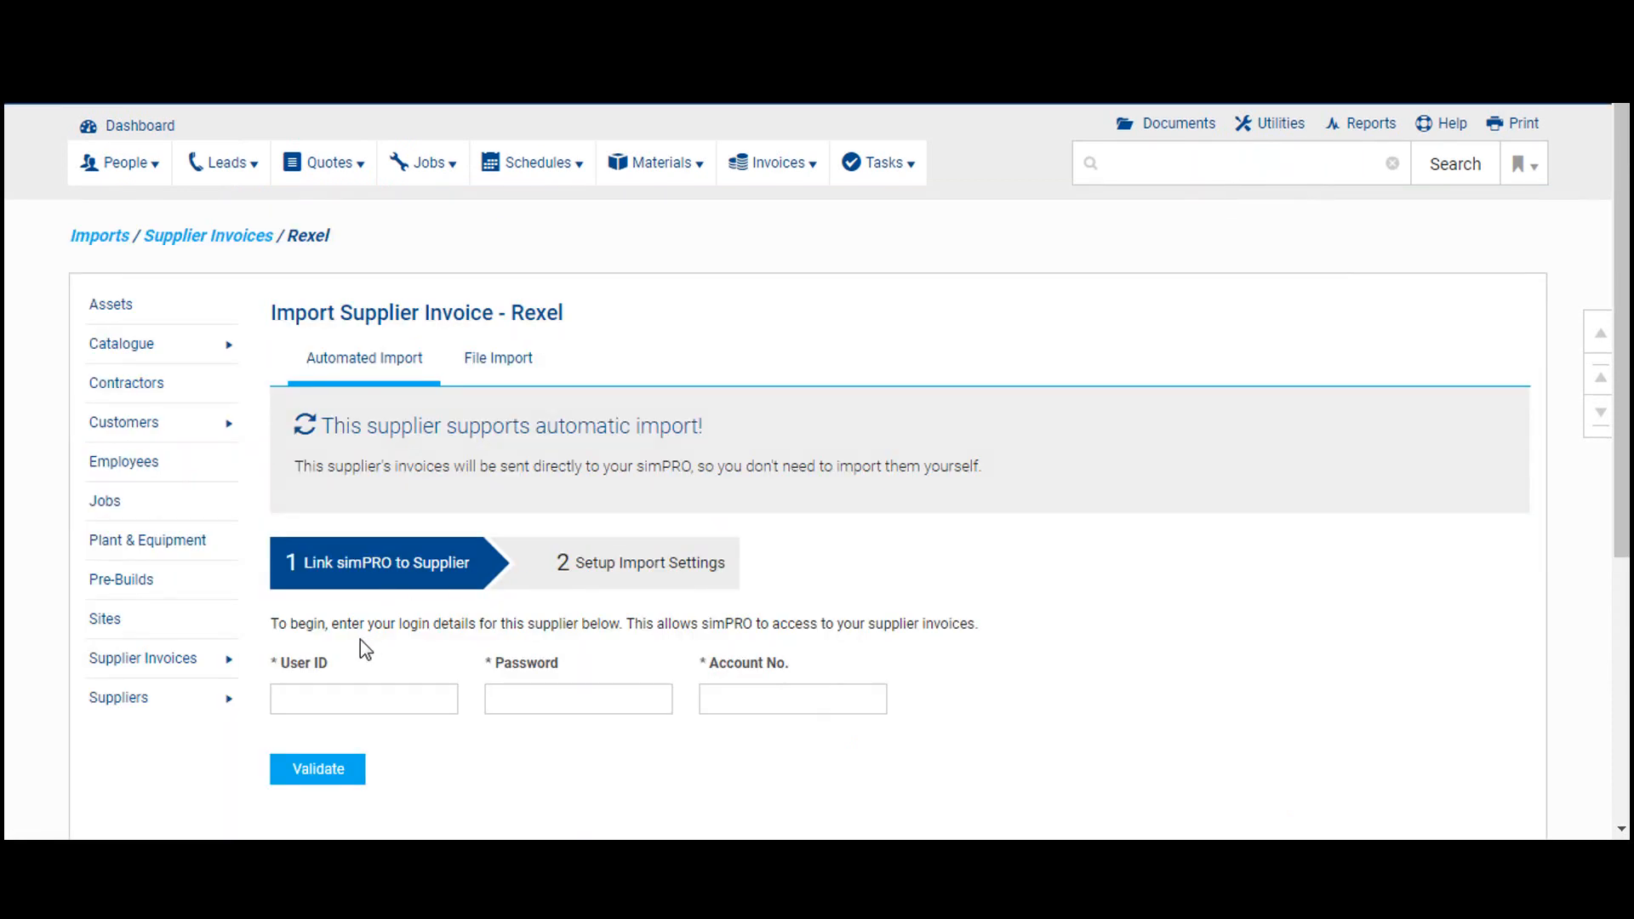
click(143, 658)
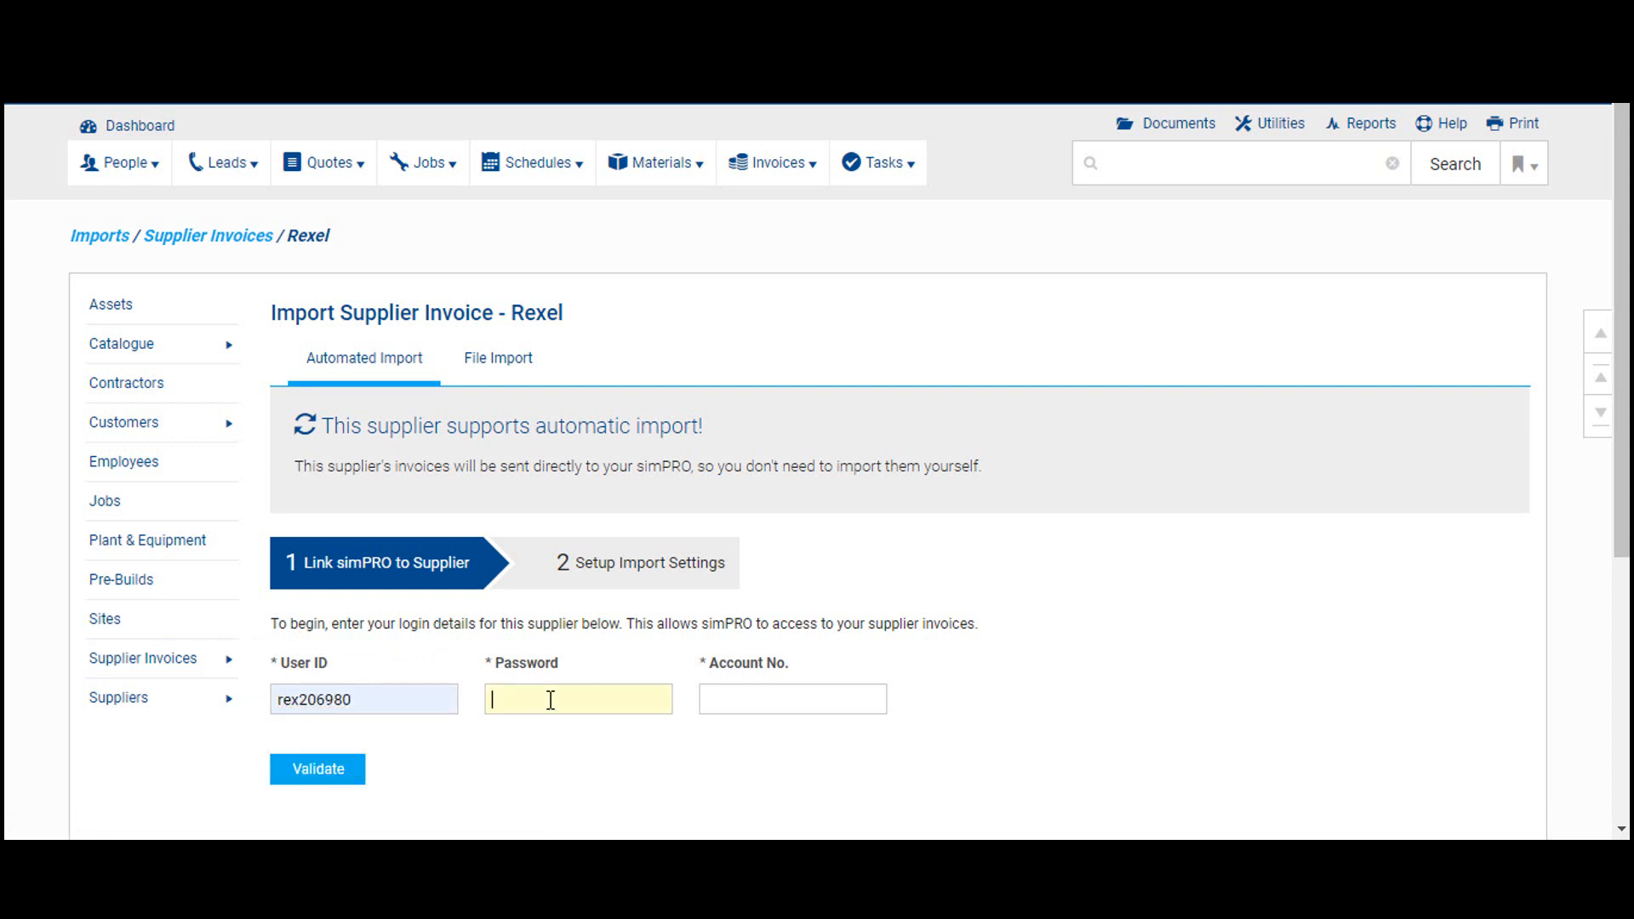
click(791, 698)
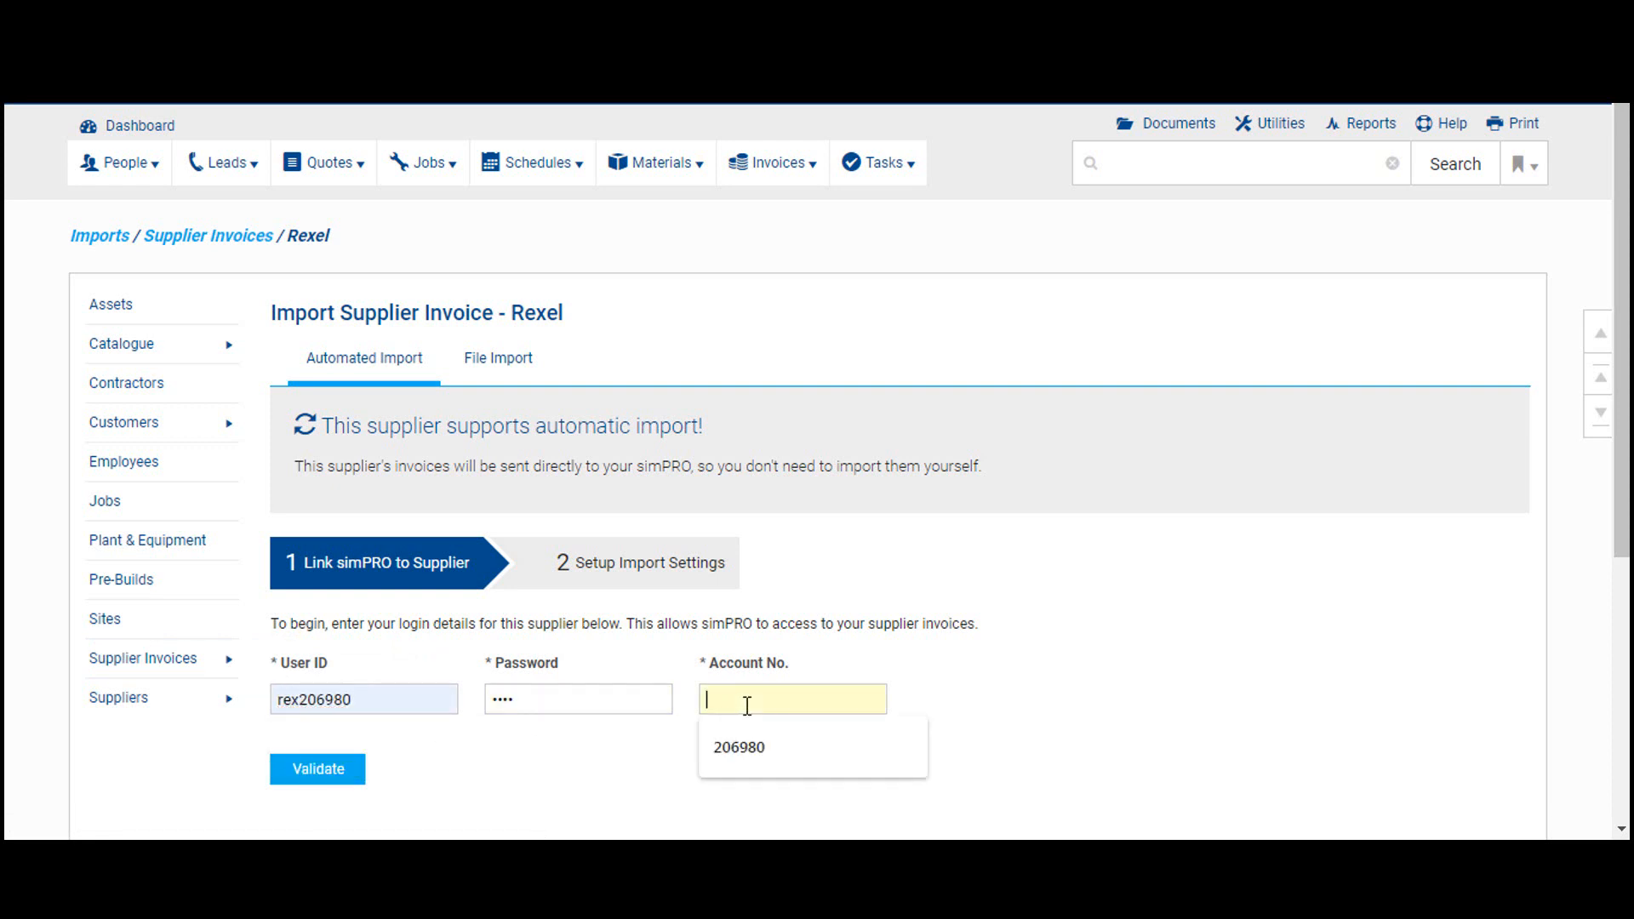
click(316, 769)
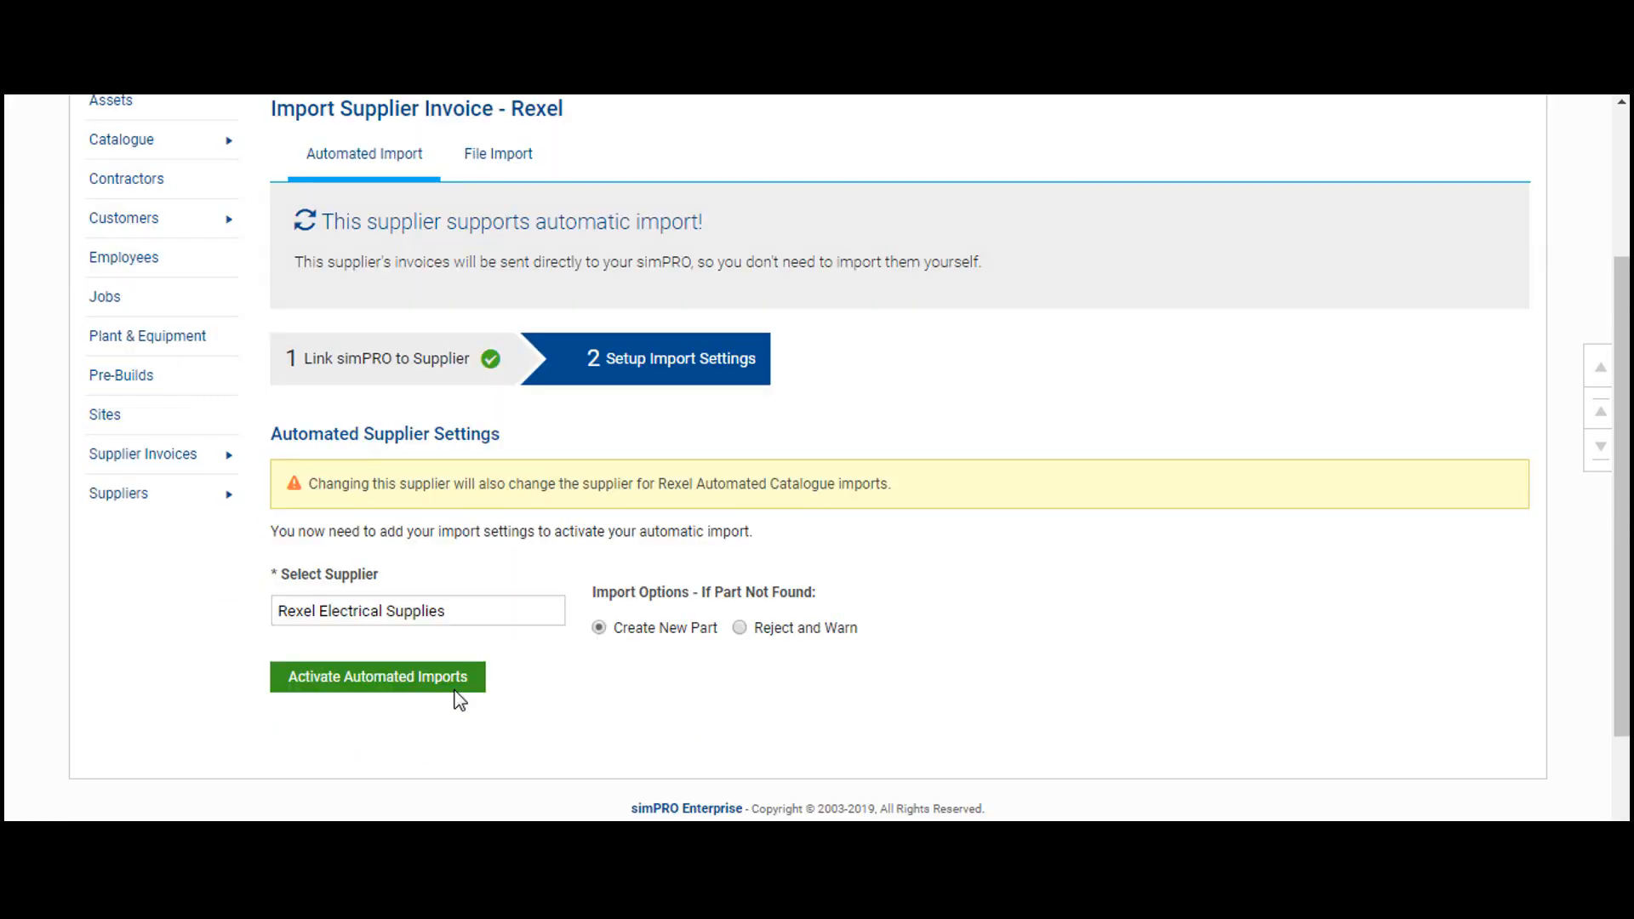